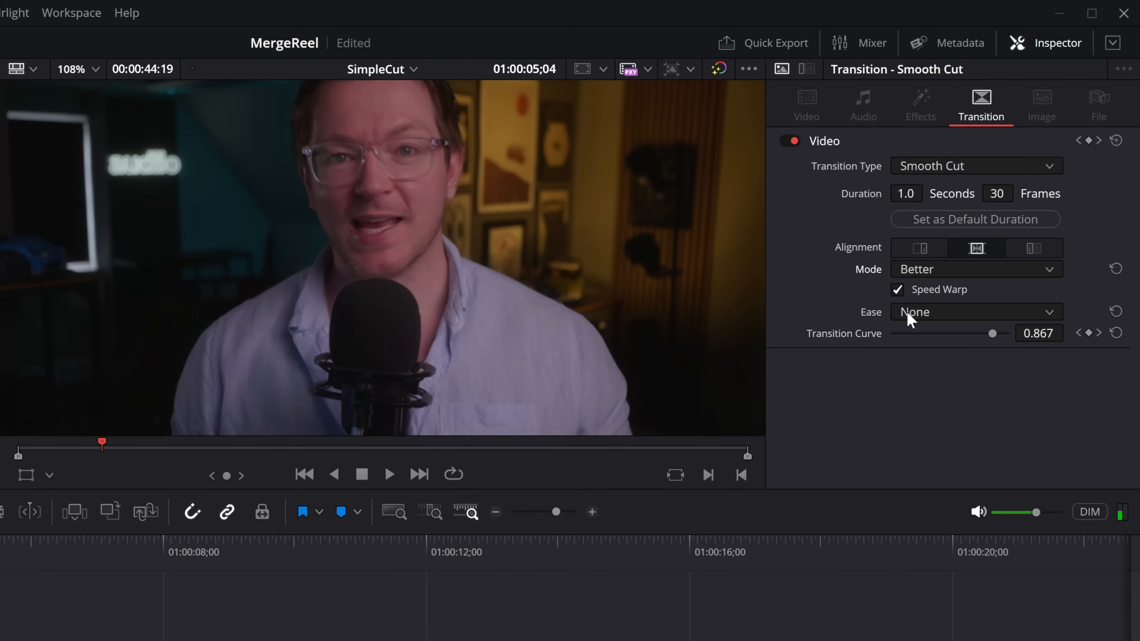
# Review the three jump cuts in the talking-head clip on Video 1, playing across the first.
pyautogui.click(498, 627)
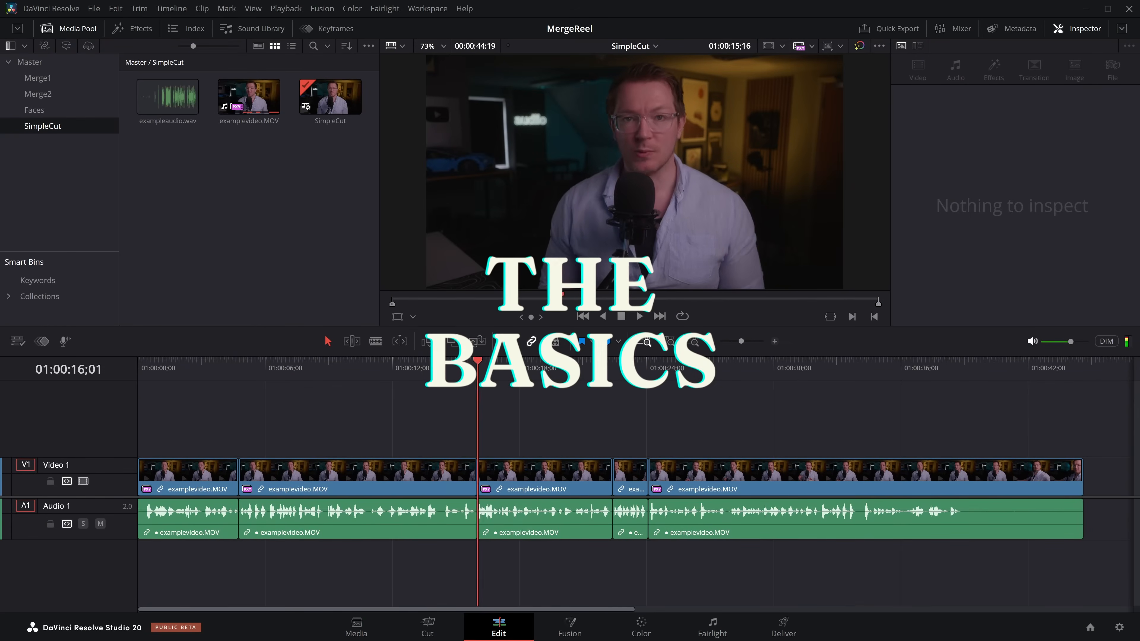
pyautogui.click(217, 477)
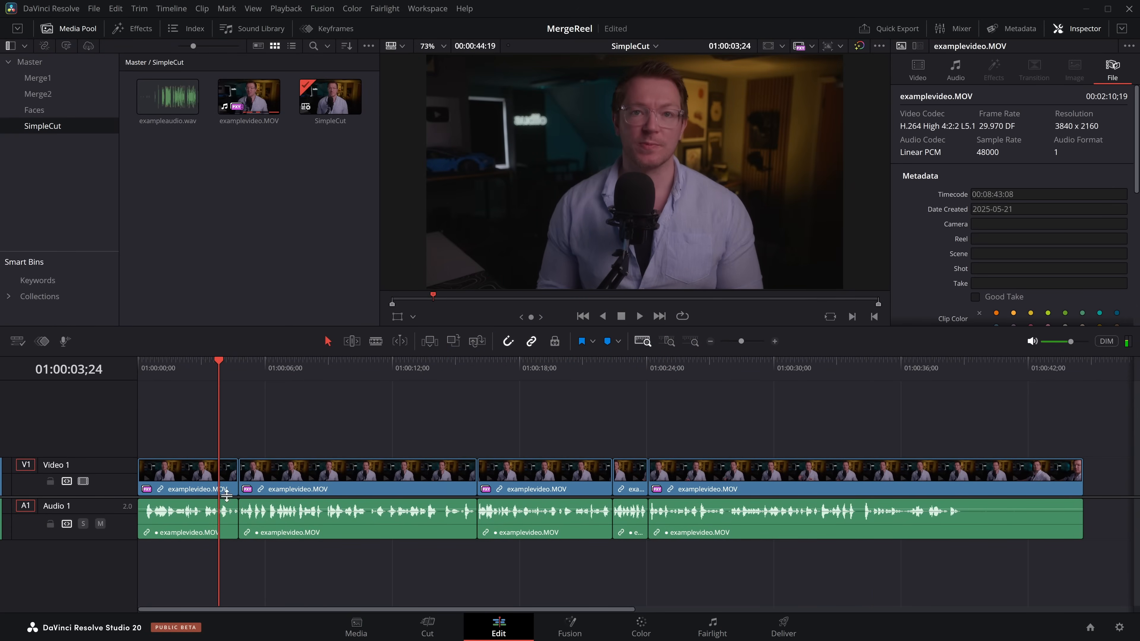
pyautogui.click(638, 316)
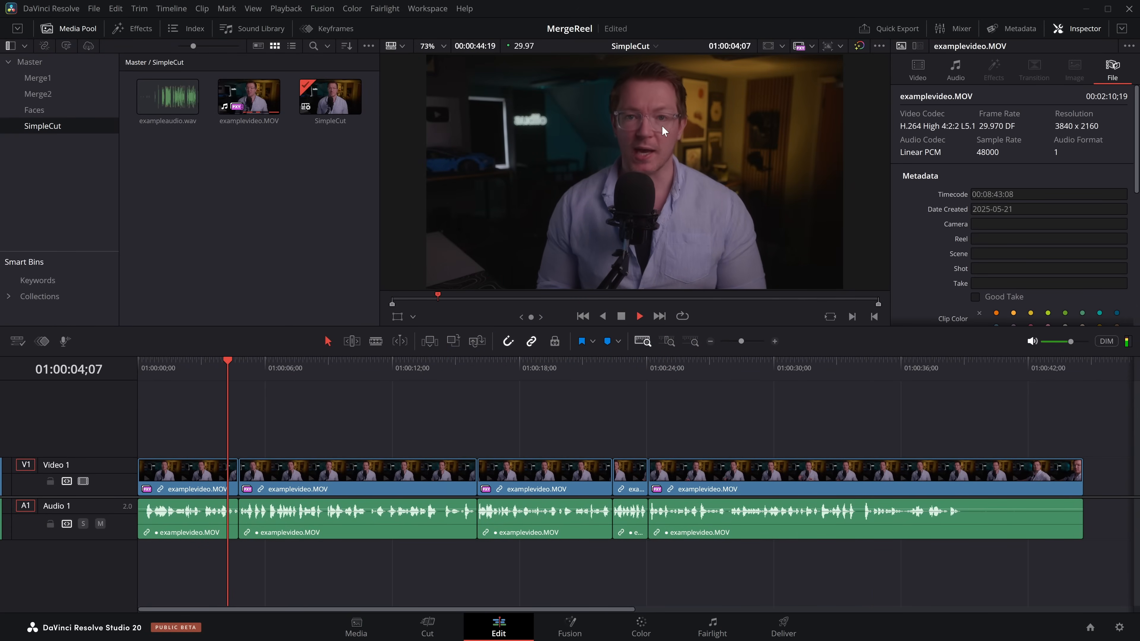
pyautogui.click(459, 369)
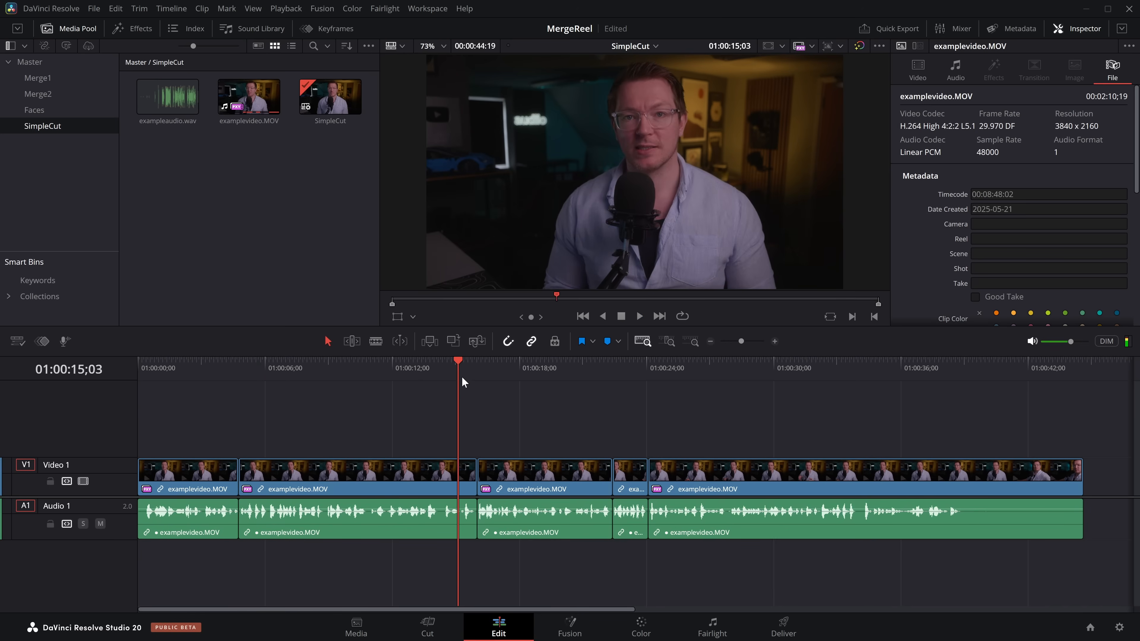
pyautogui.click(599, 374)
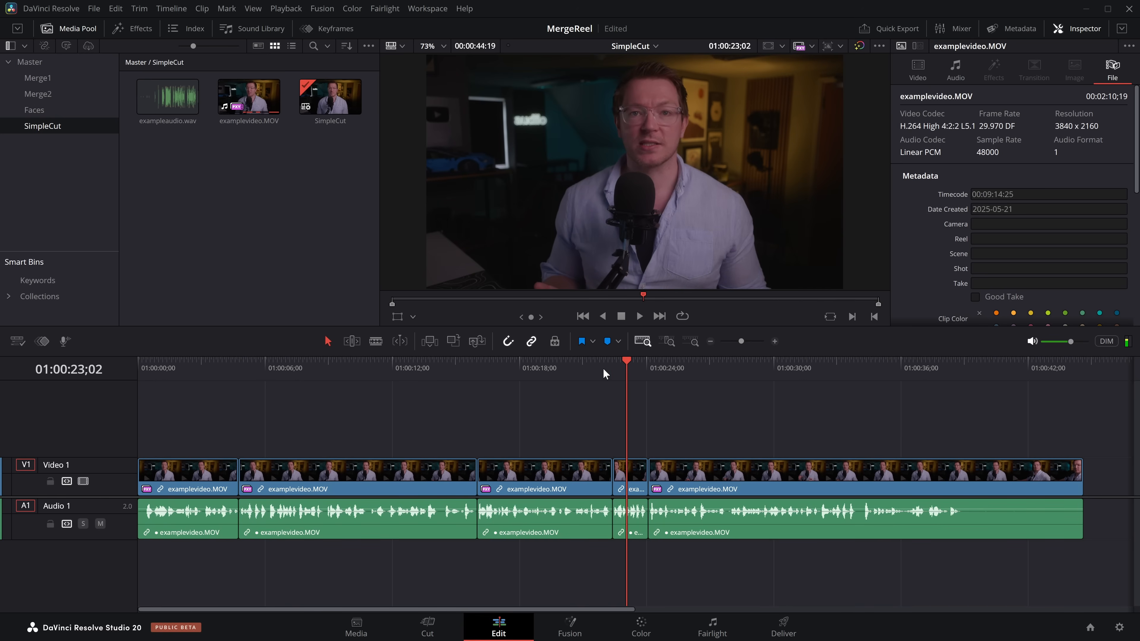
pyautogui.moveTo(562, 412)
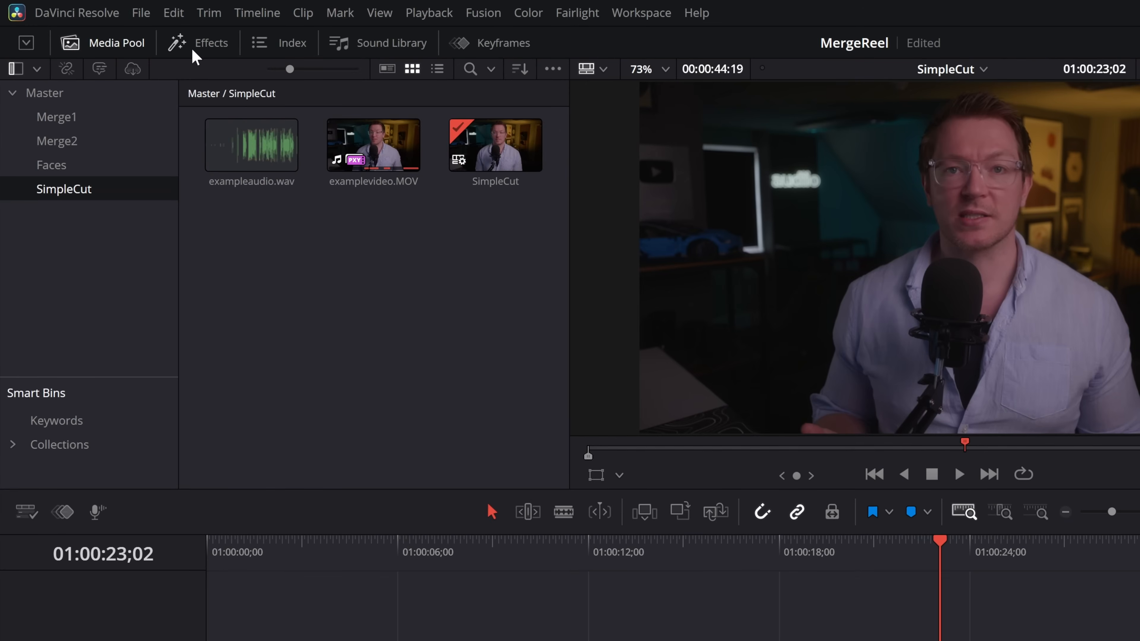
# Apply Smooth Cut from Video Transitions to the first jump cut and preview it.
pyautogui.click(211, 42)
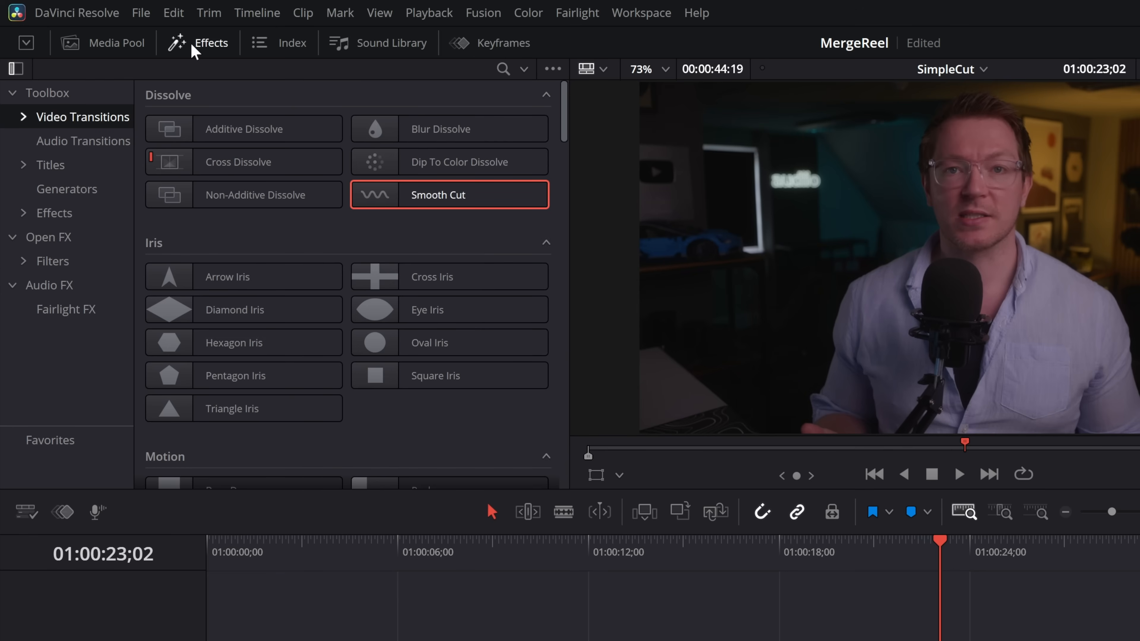
pyautogui.moveTo(57, 123)
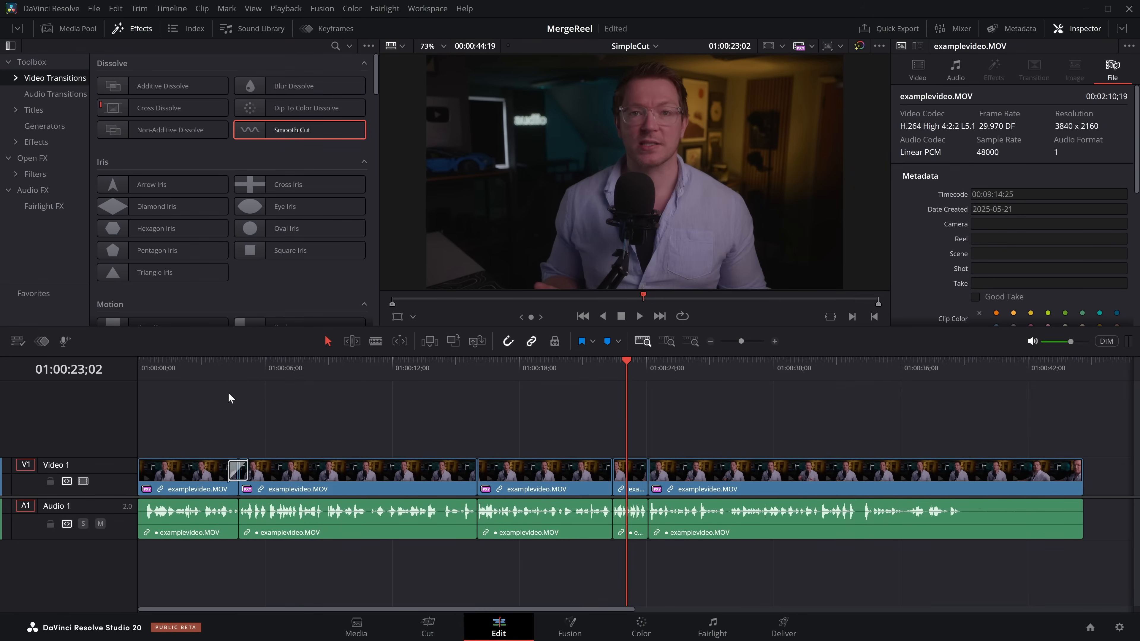
pyautogui.click(693, 341)
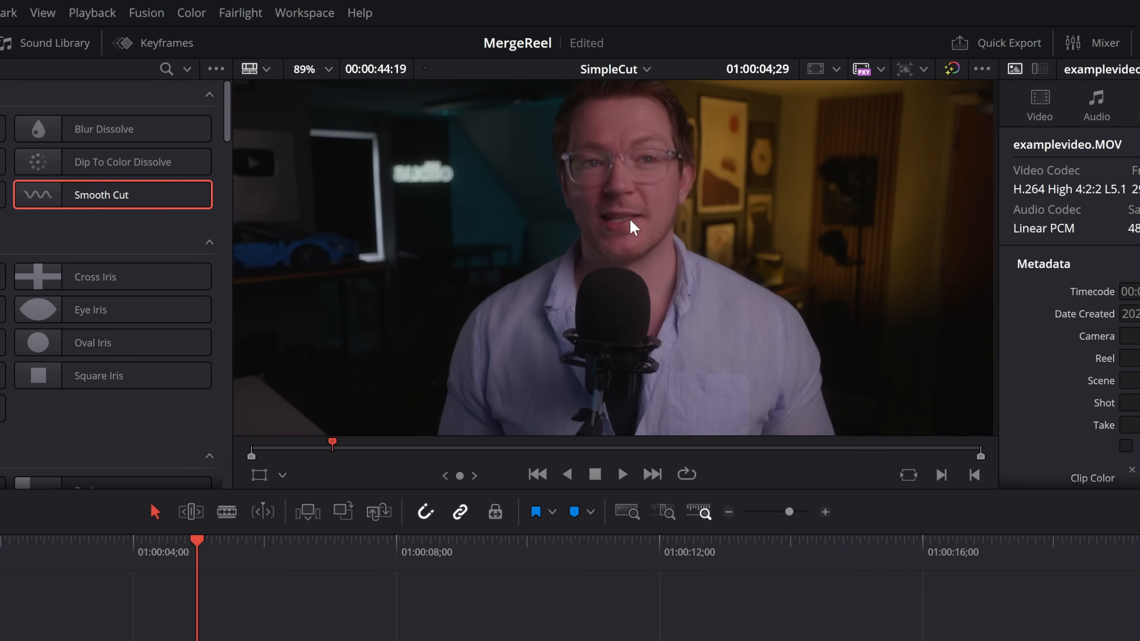
pyautogui.click(622, 474)
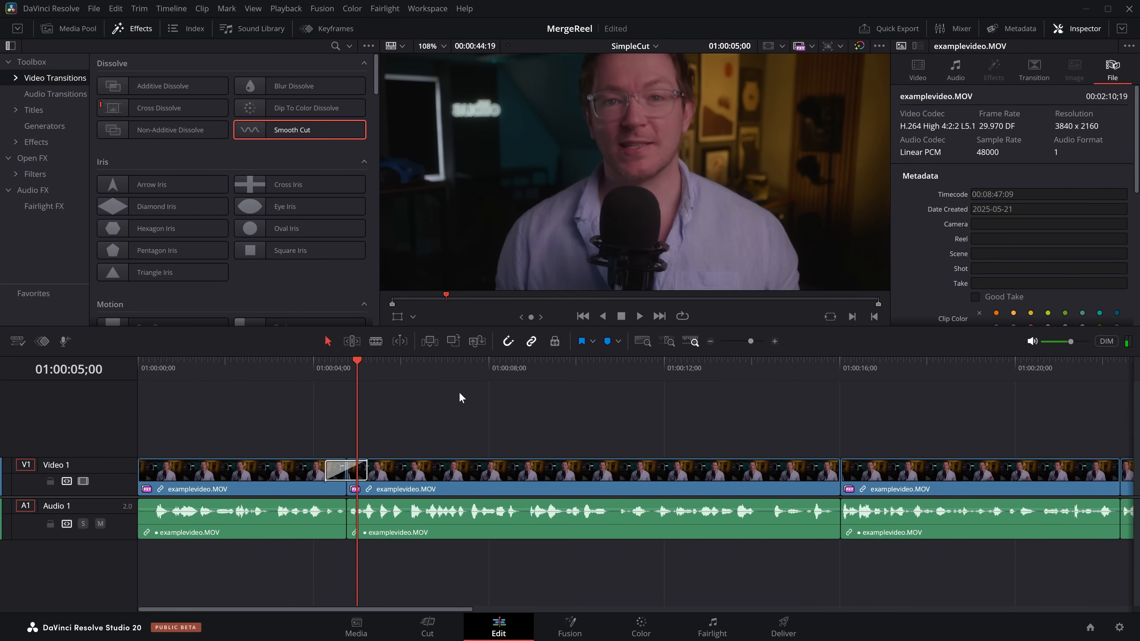
# Compare the Smooth Cut with Speed Warp off and on, then try Faster mode.
pyautogui.click(342, 470)
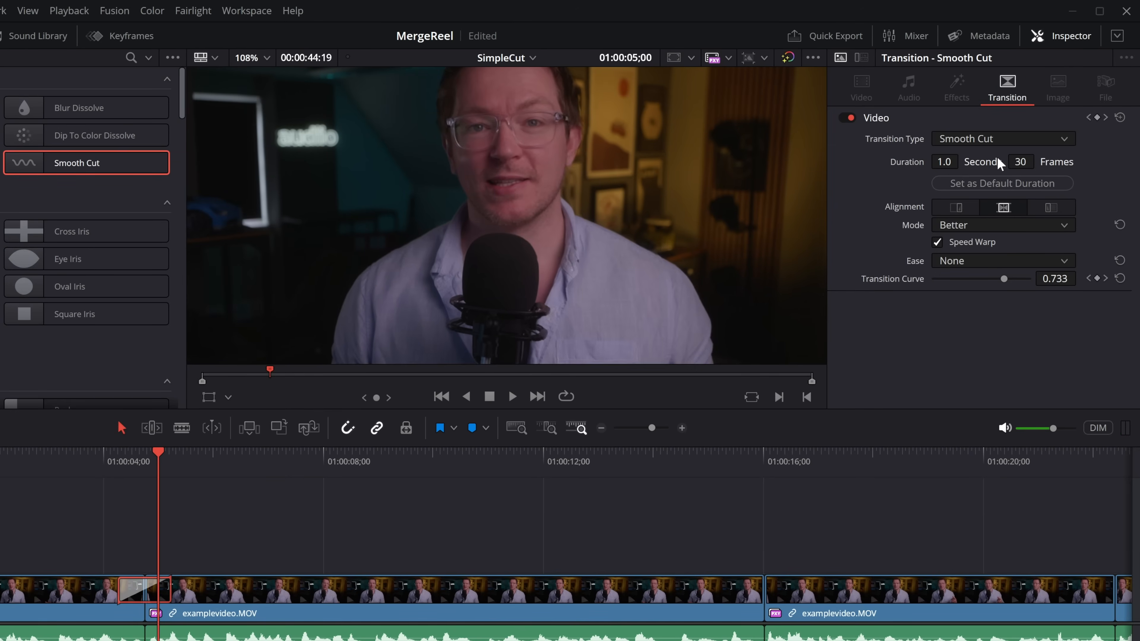
pyautogui.moveTo(964, 251)
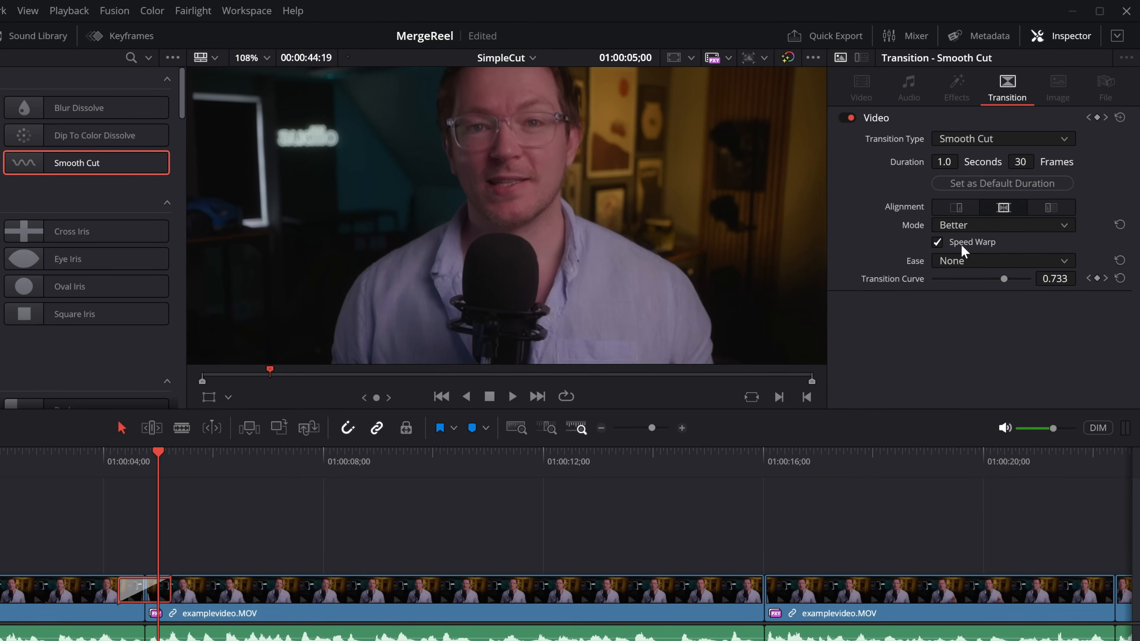
pyautogui.click(939, 242)
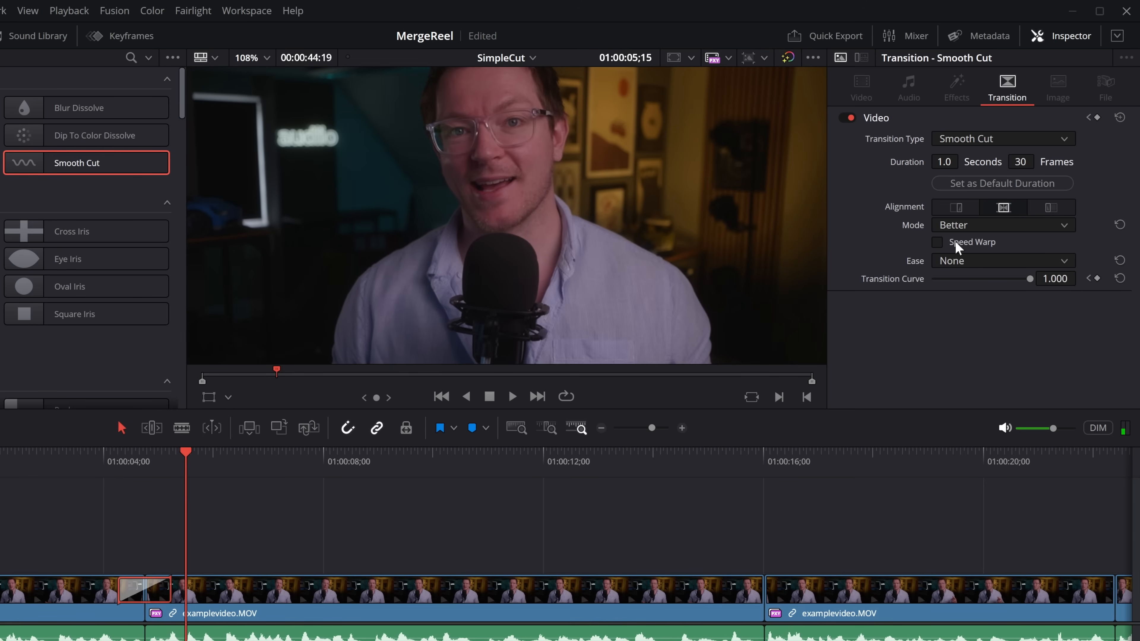
pyautogui.click(939, 242)
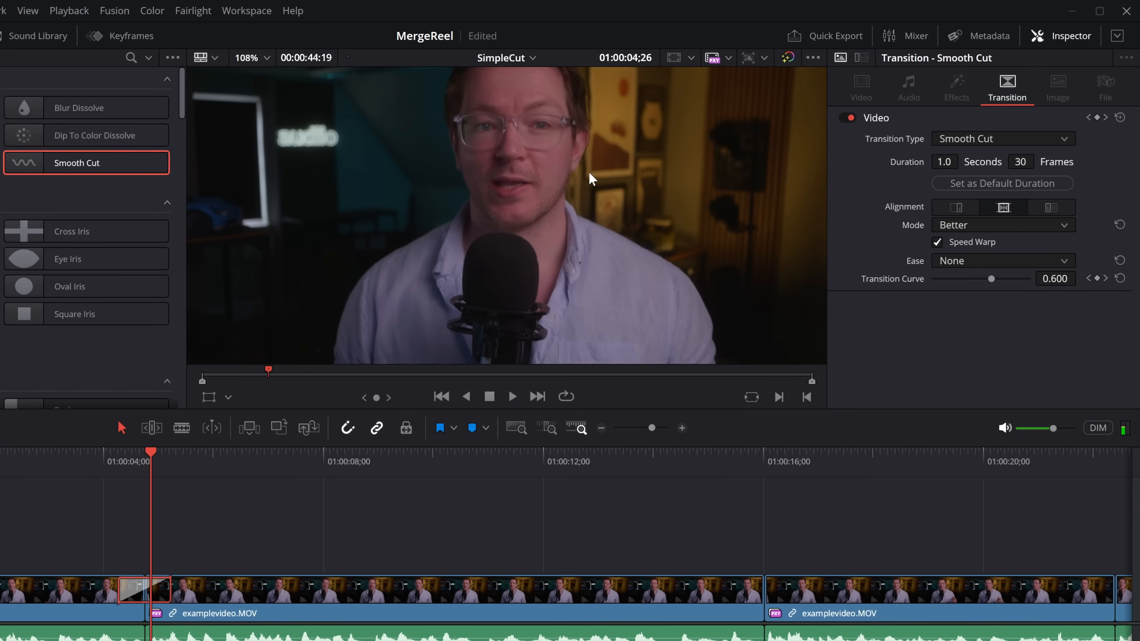
pyautogui.moveTo(529, 126)
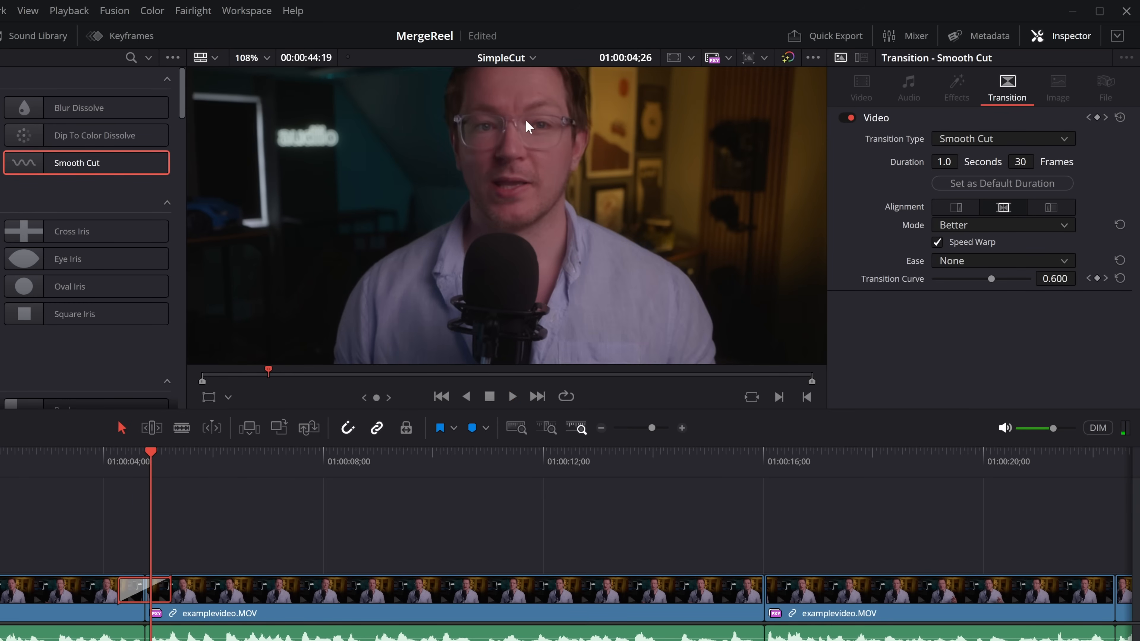
pyautogui.moveTo(107, 501)
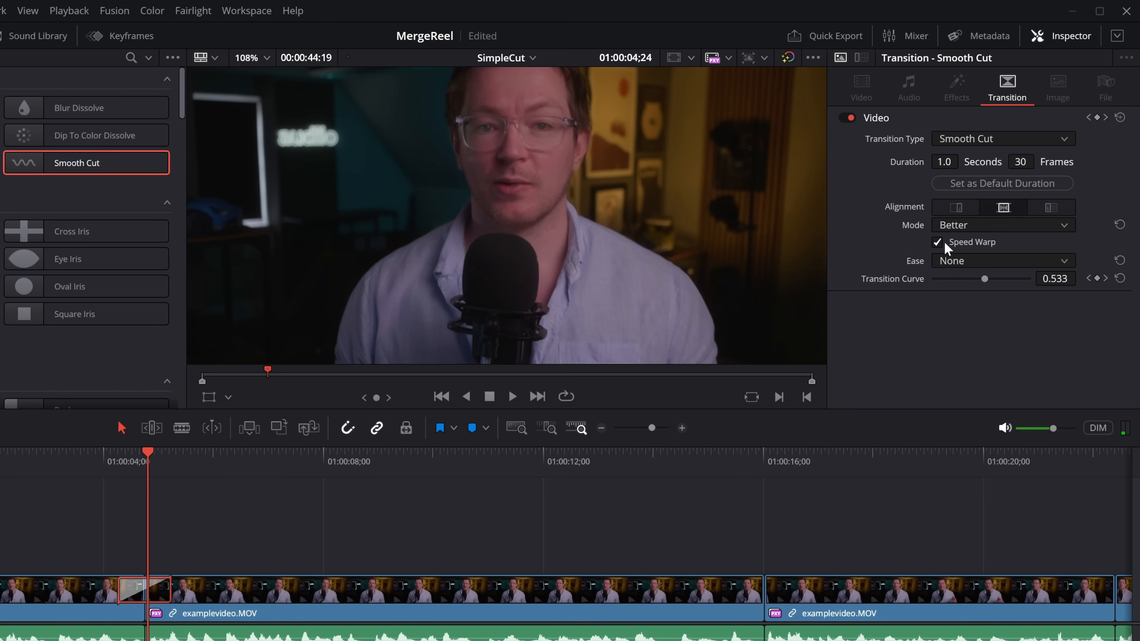
pyautogui.click(1001, 224)
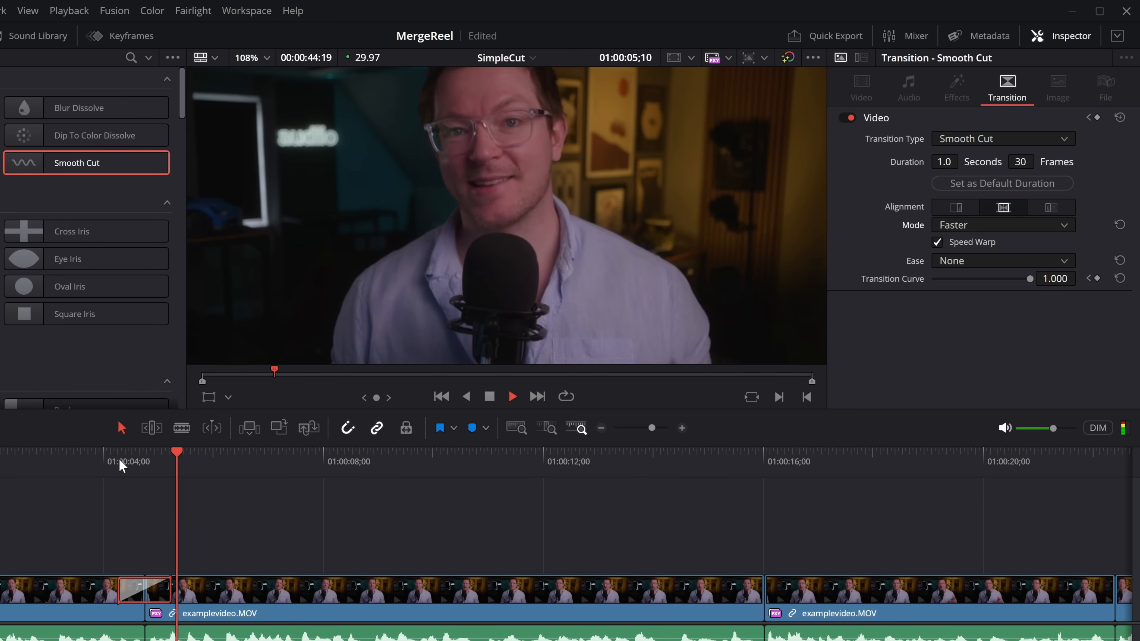
# Restore Better mode with Speed Warp and set the transition easing to In & Out.
pyautogui.click(119, 460)
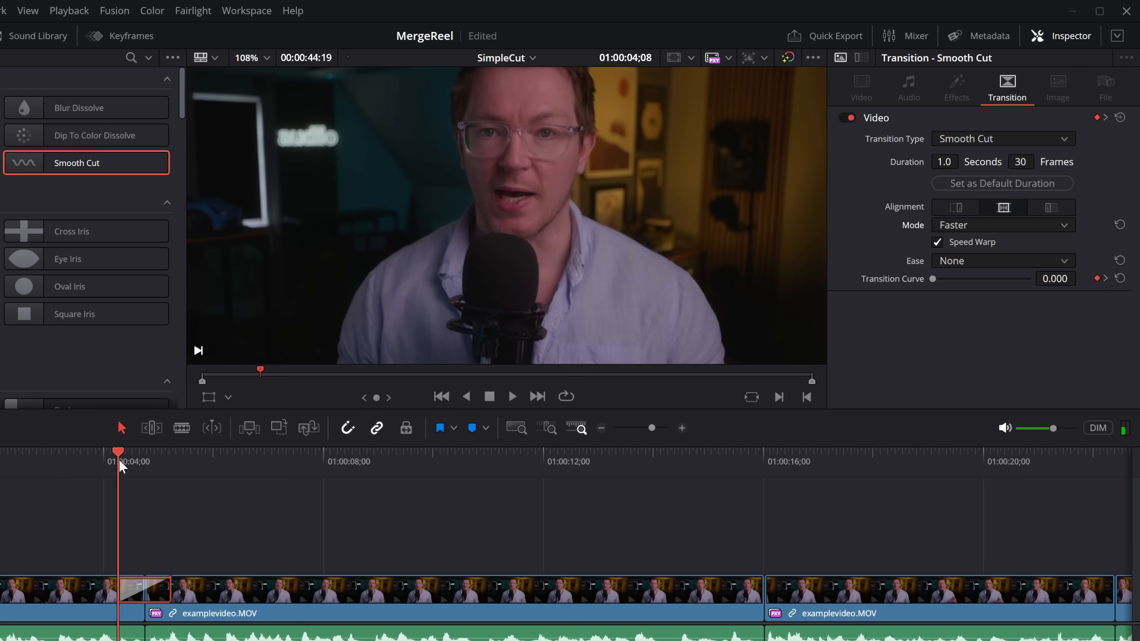
pyautogui.click(1001, 224)
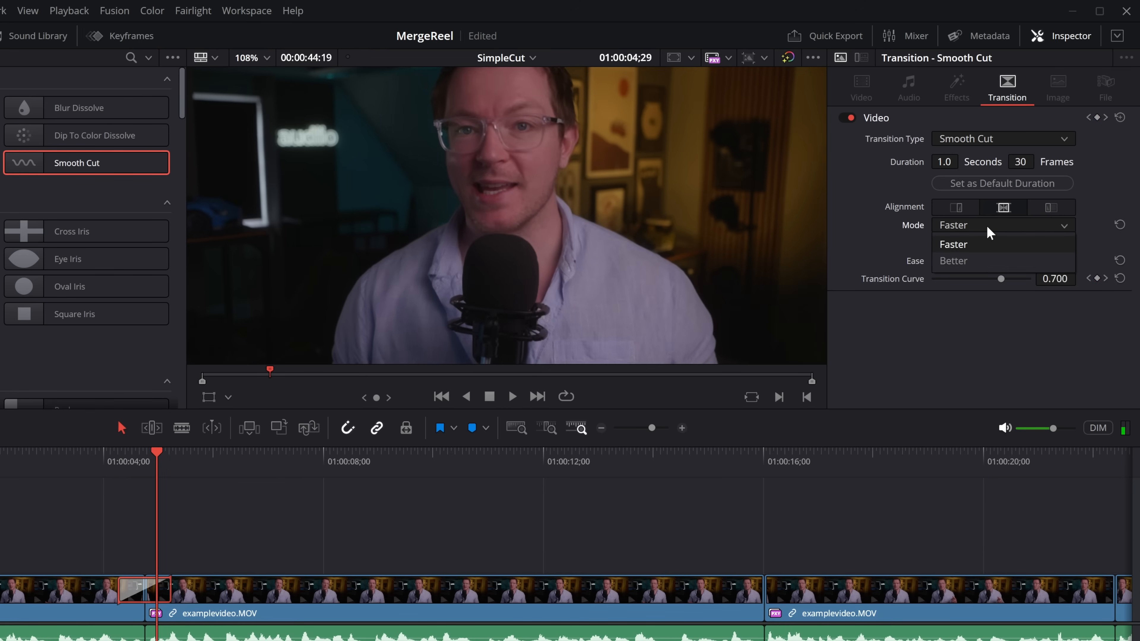
pyautogui.click(953, 260)
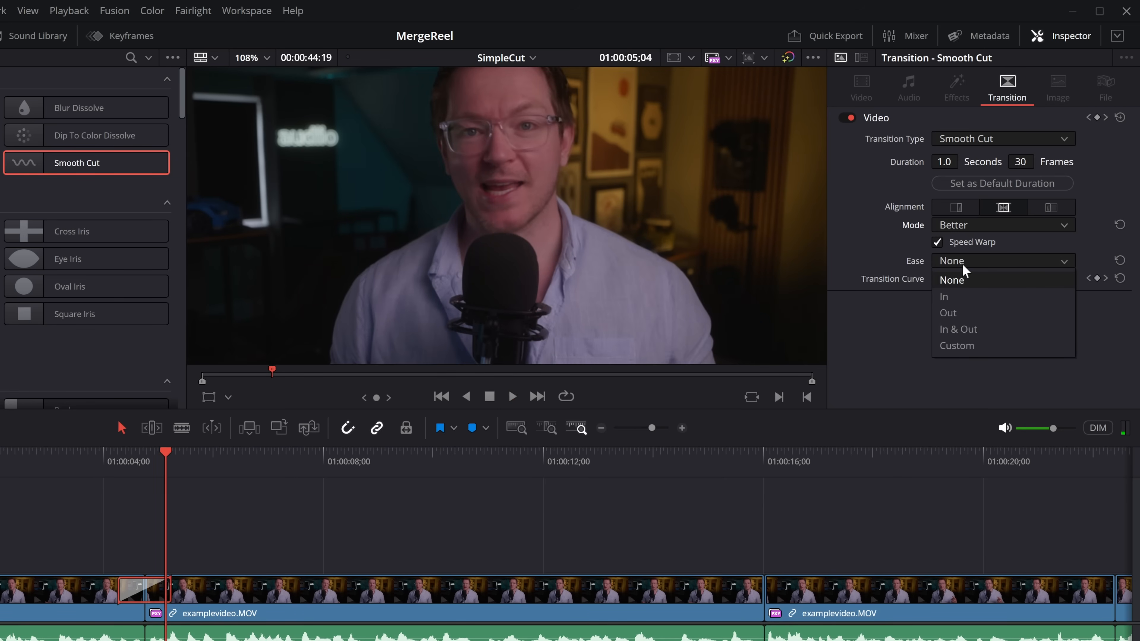
pyautogui.moveTo(144, 509)
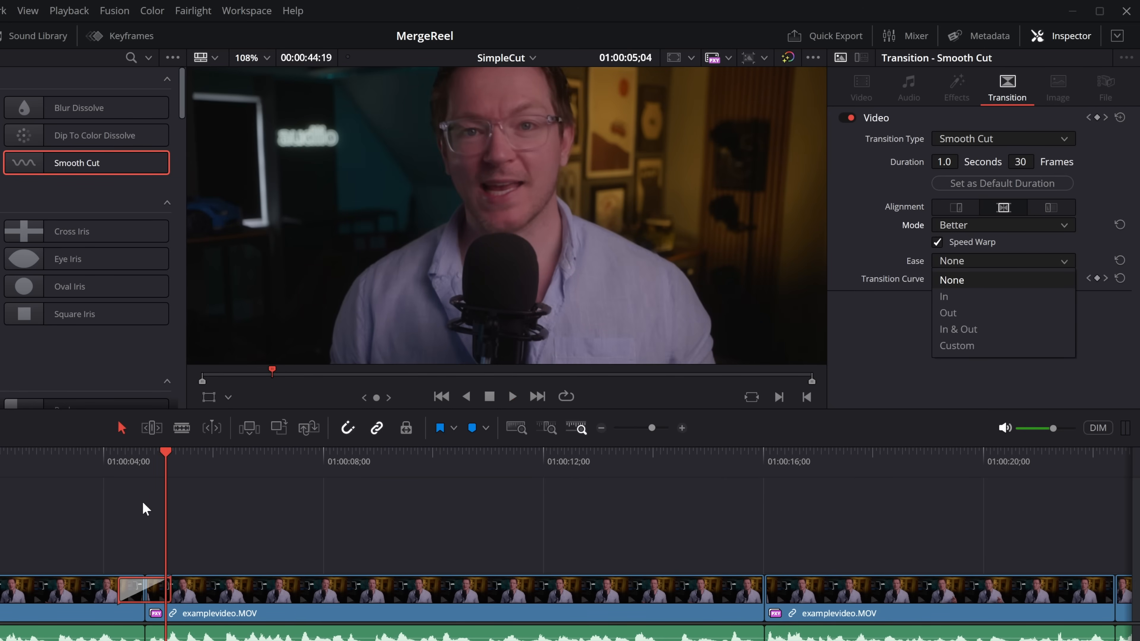
pyautogui.moveTo(976, 290)
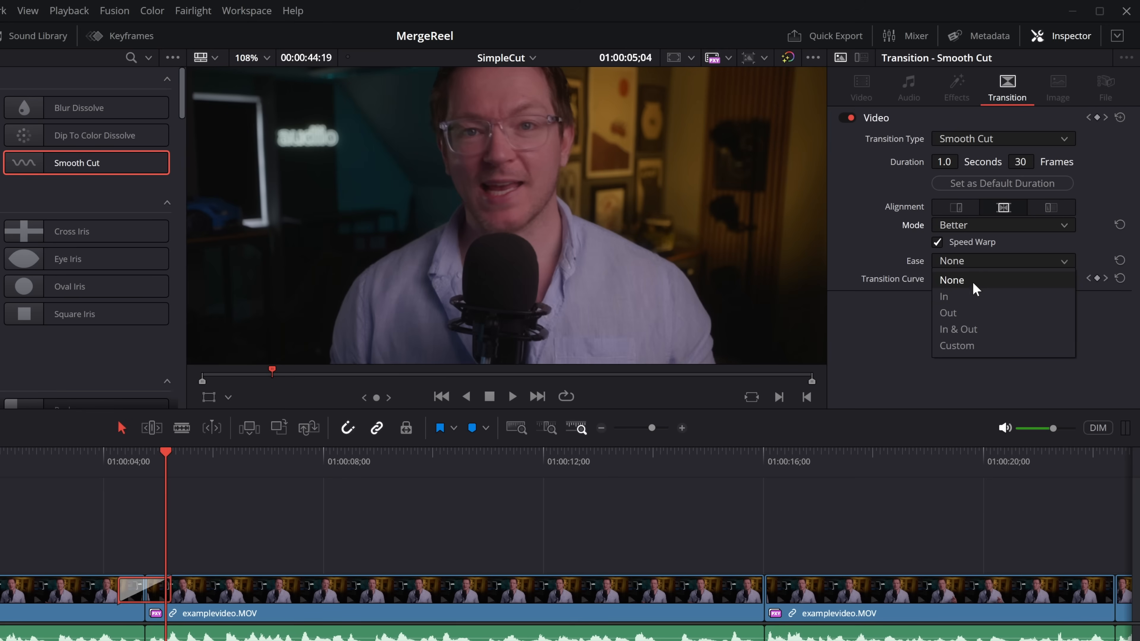
pyautogui.click(958, 330)
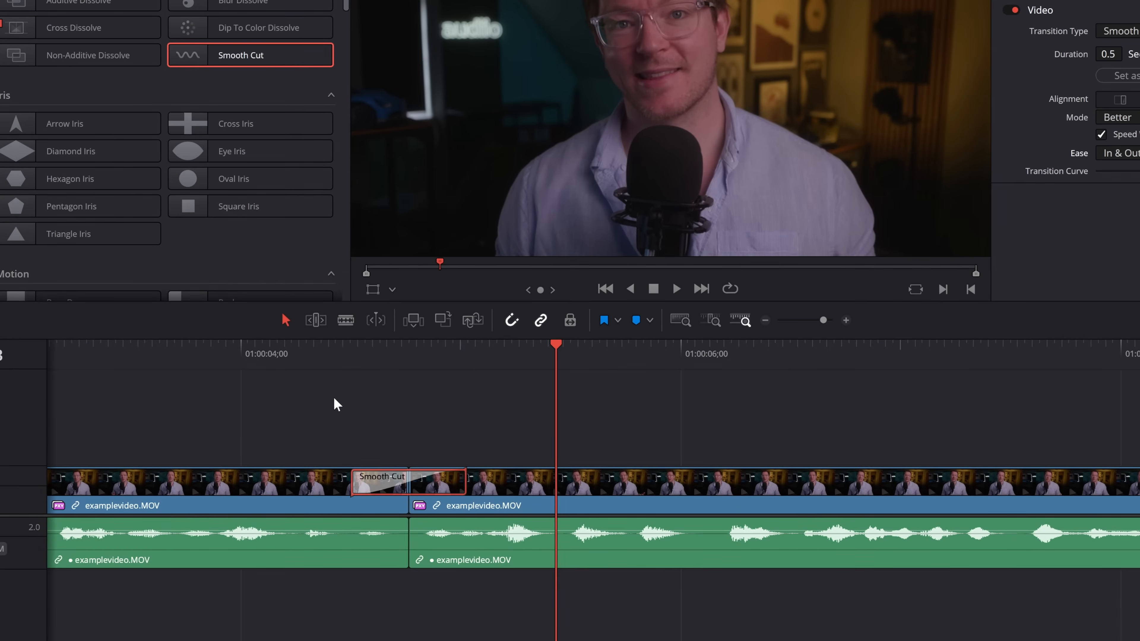
pyautogui.moveTo(405, 441)
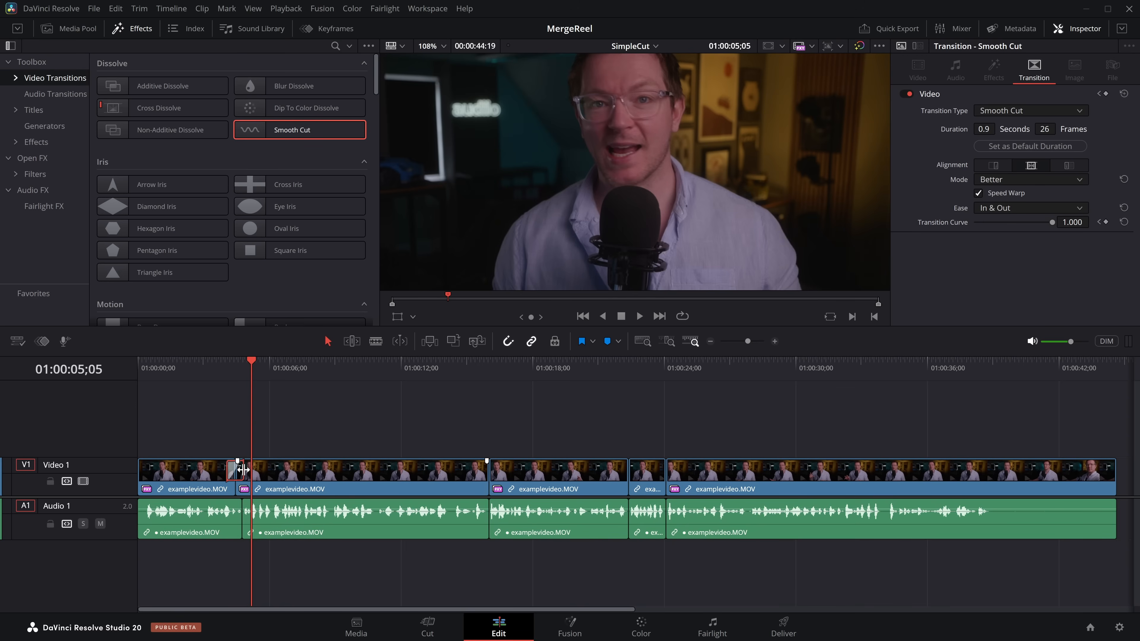
pyautogui.moveTo(487, 475)
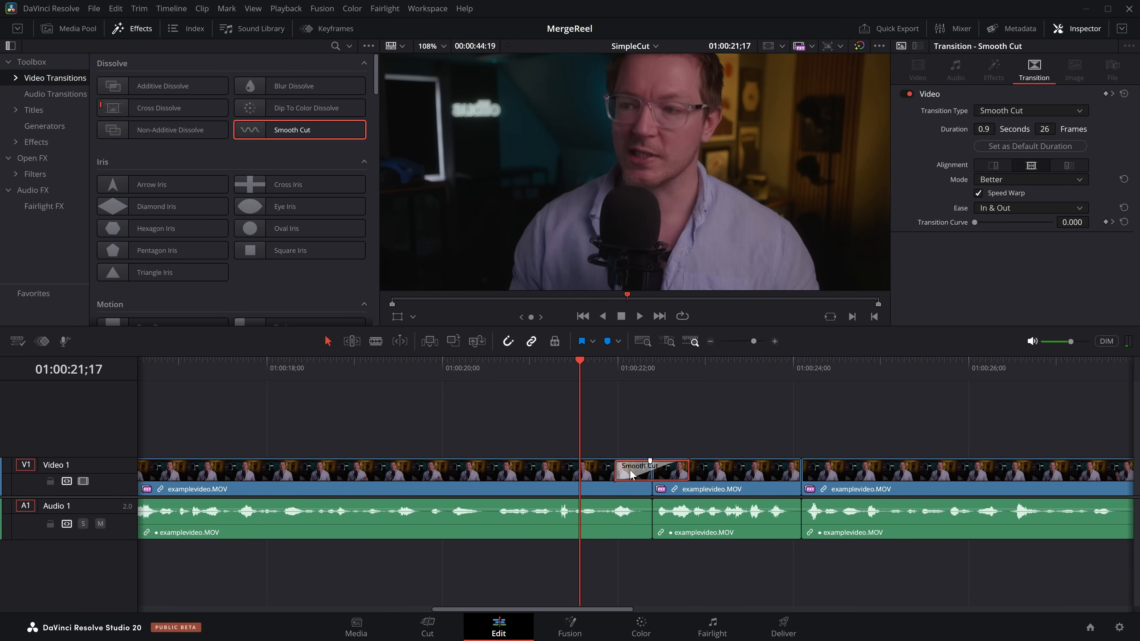
# Save the Smooth Cut as user preset 'TalkingHeadSmoothCut' and find it under User transitions.
pyautogui.rightClick(651, 469)
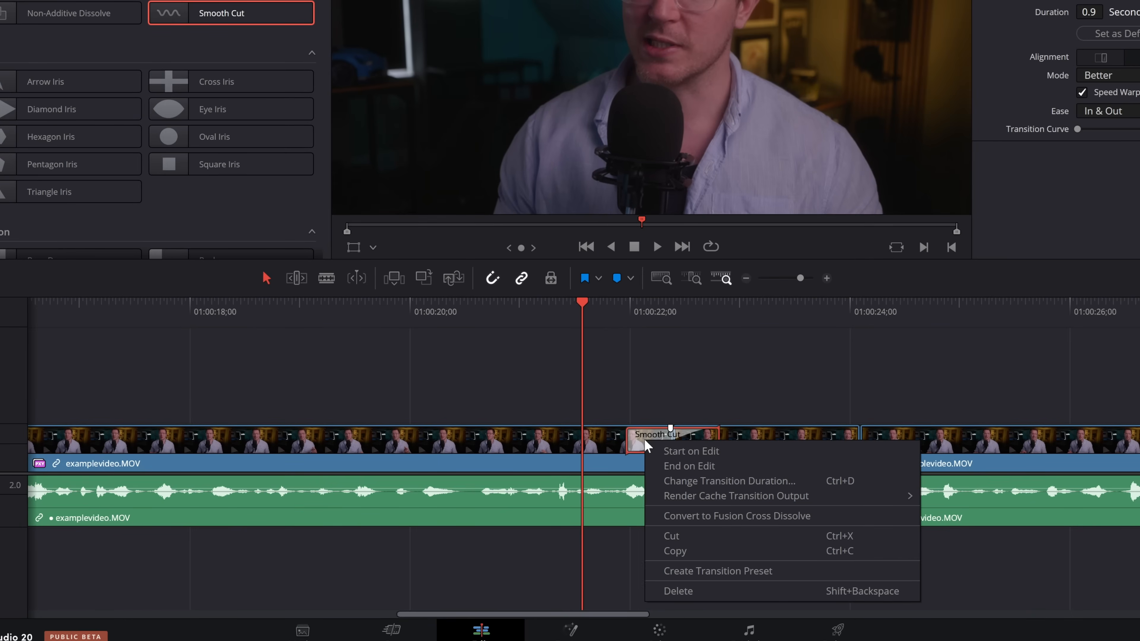
pyautogui.moveTo(712, 578)
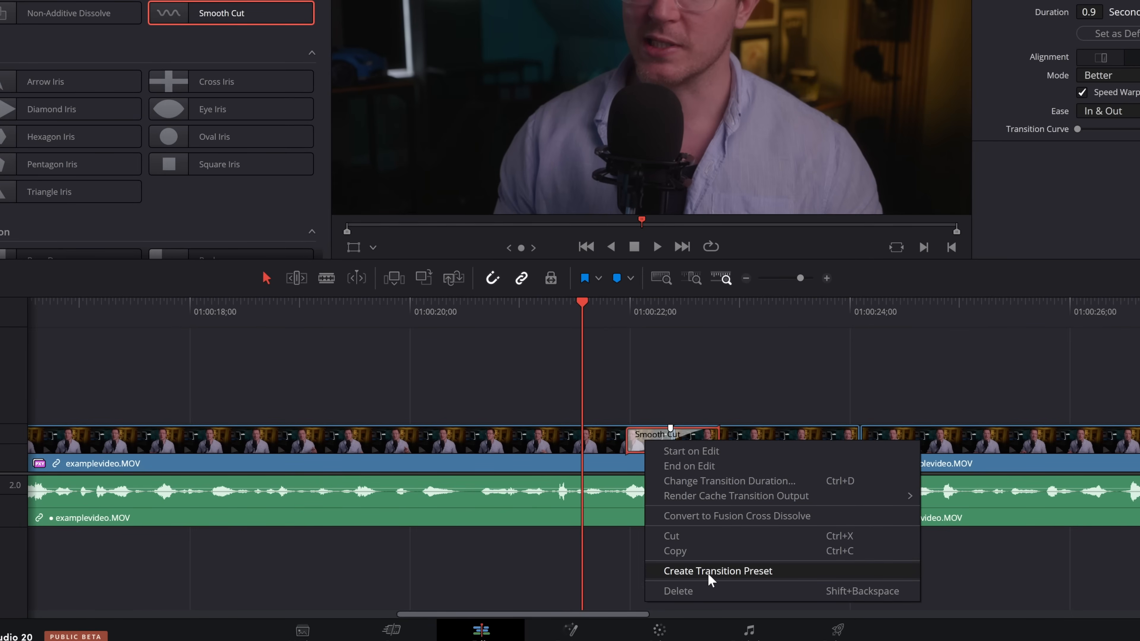
pyautogui.click(717, 571)
pyautogui.write('TalkingHeadSm')
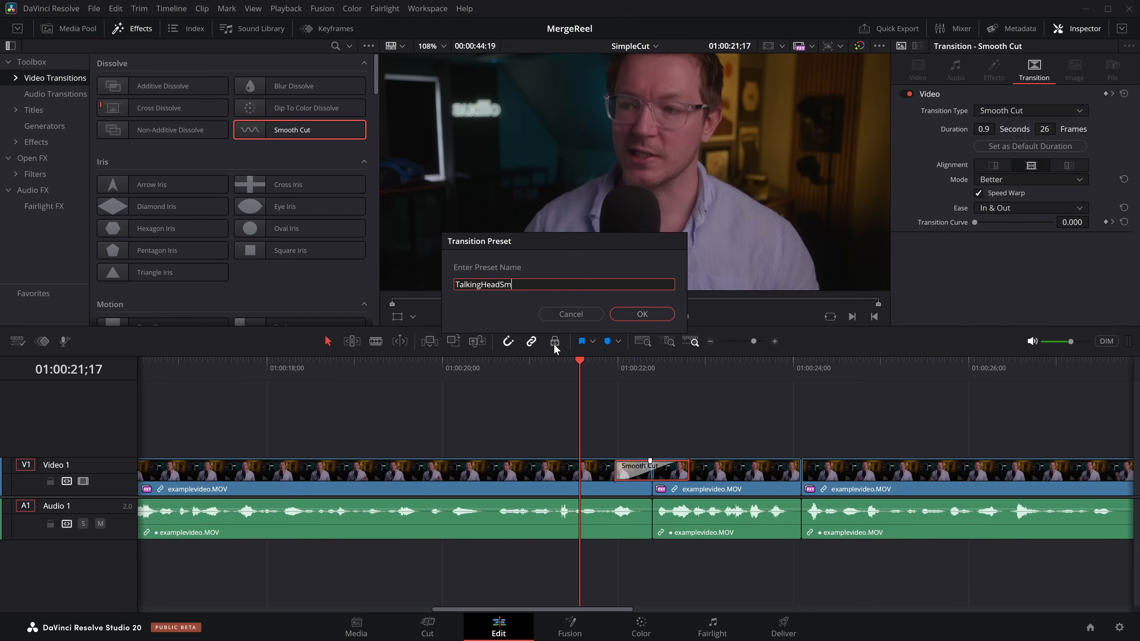
pyautogui.write('oothCut')
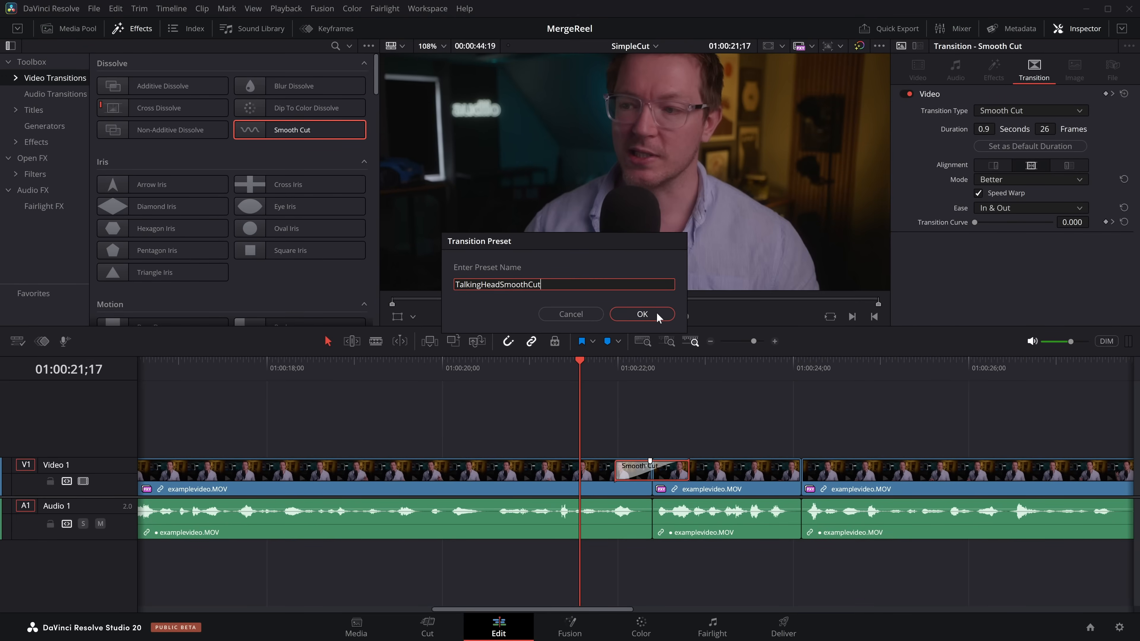
pyautogui.click(642, 314)
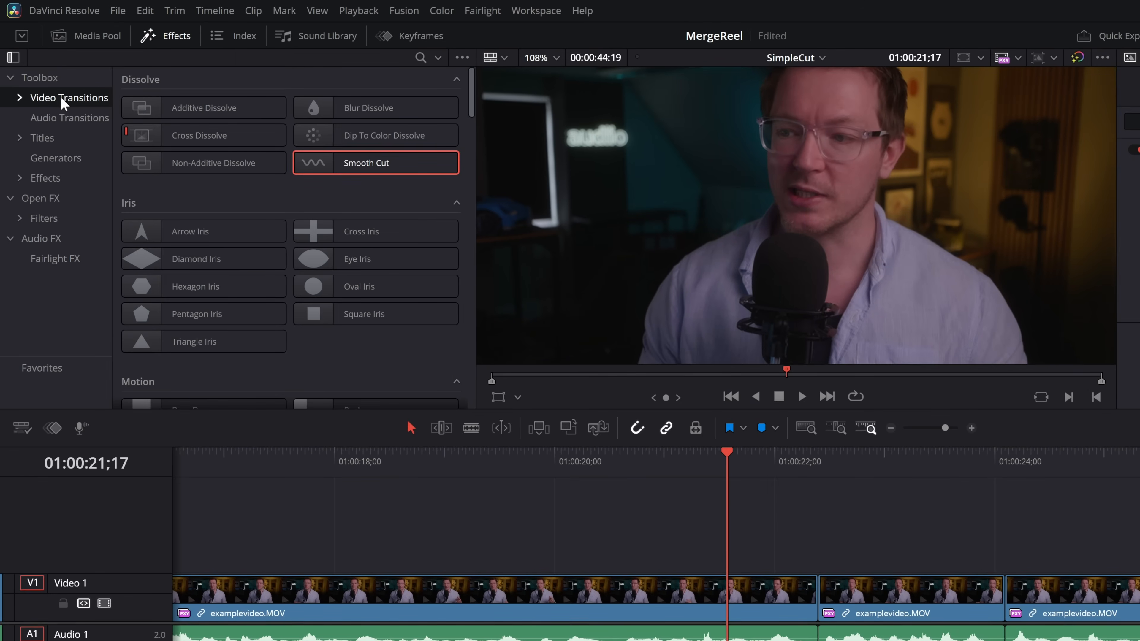
pyautogui.scroll(-3)
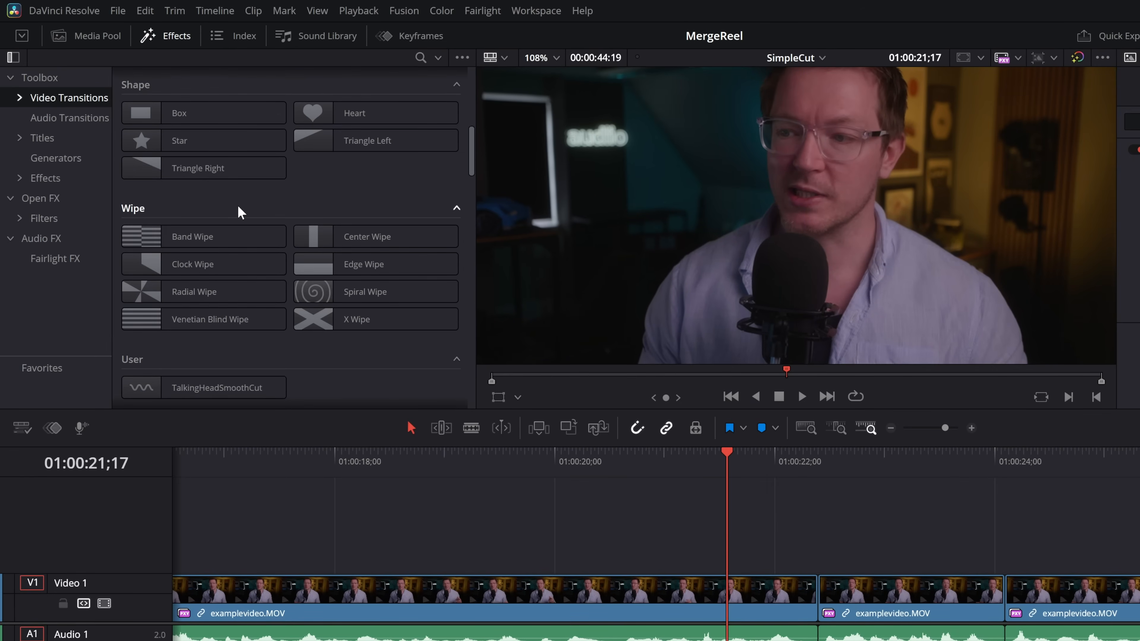
pyautogui.scroll(-3)
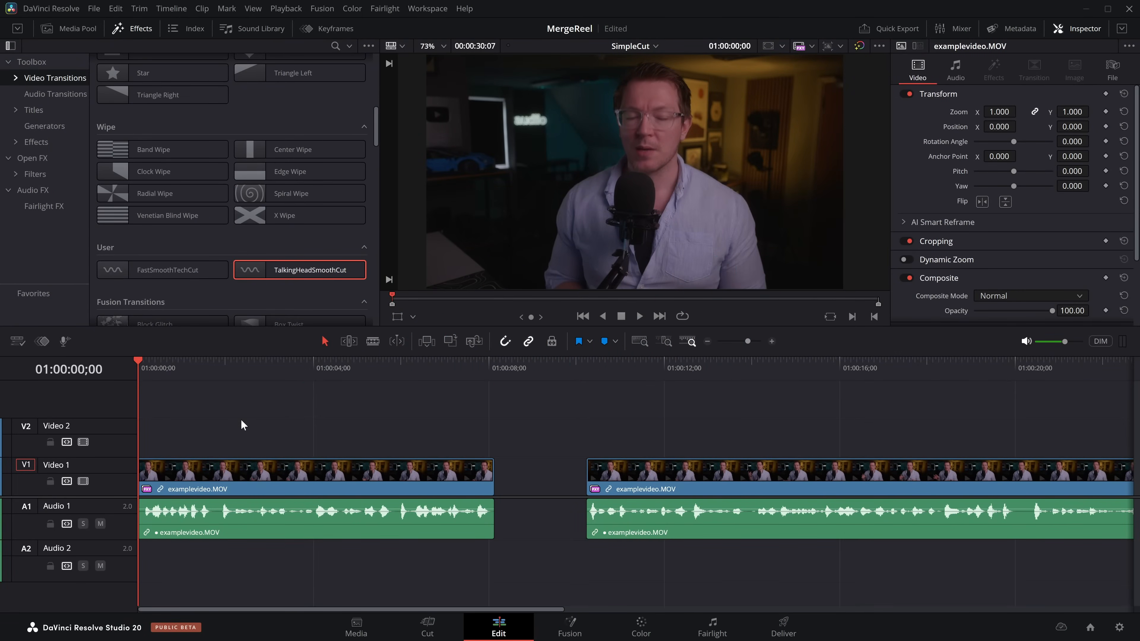
pyautogui.moveTo(223, 431)
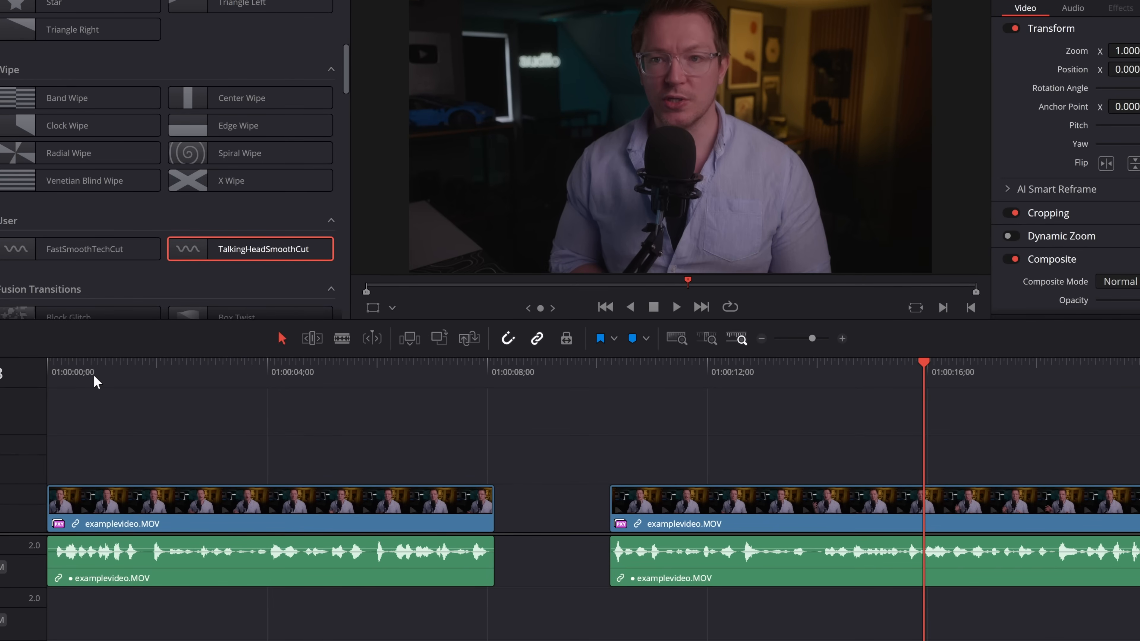
pyautogui.moveTo(590, 444)
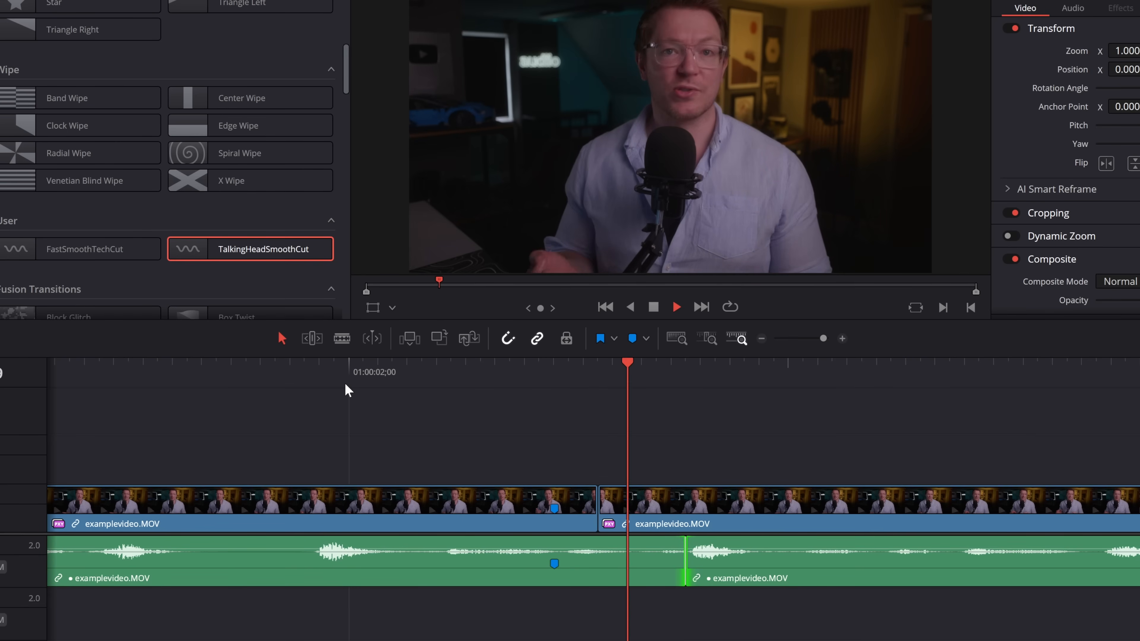
# Trim the edit between the two takes, apply the TalkingHeadSmoothCut preset and play it back.
pyautogui.click(262, 372)
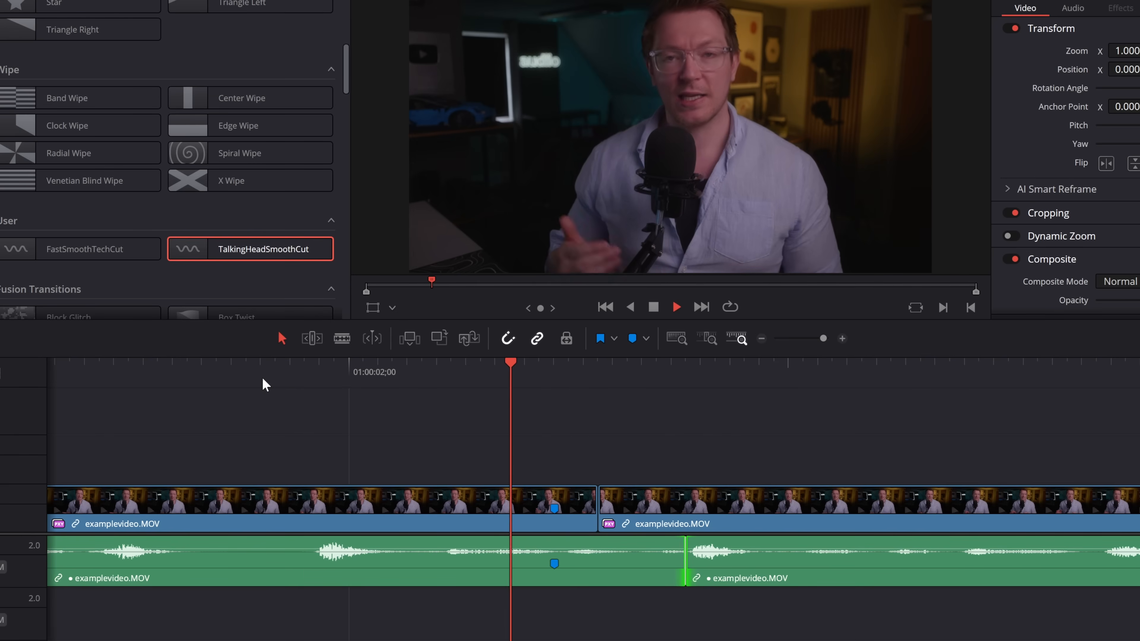
pyautogui.click(554, 364)
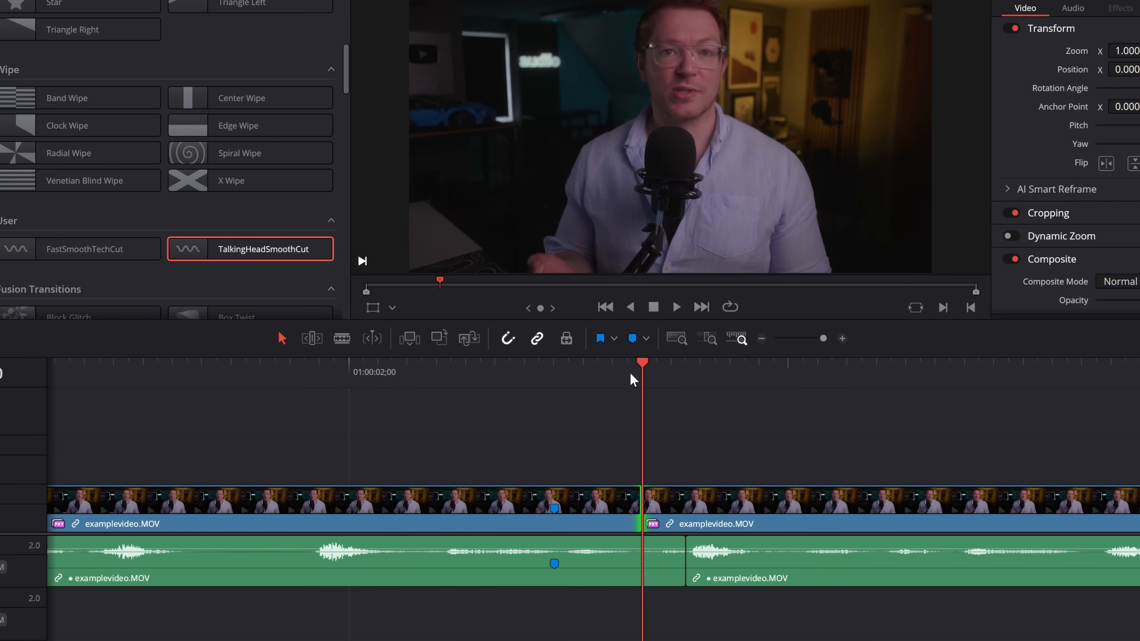
pyautogui.moveTo(642, 496)
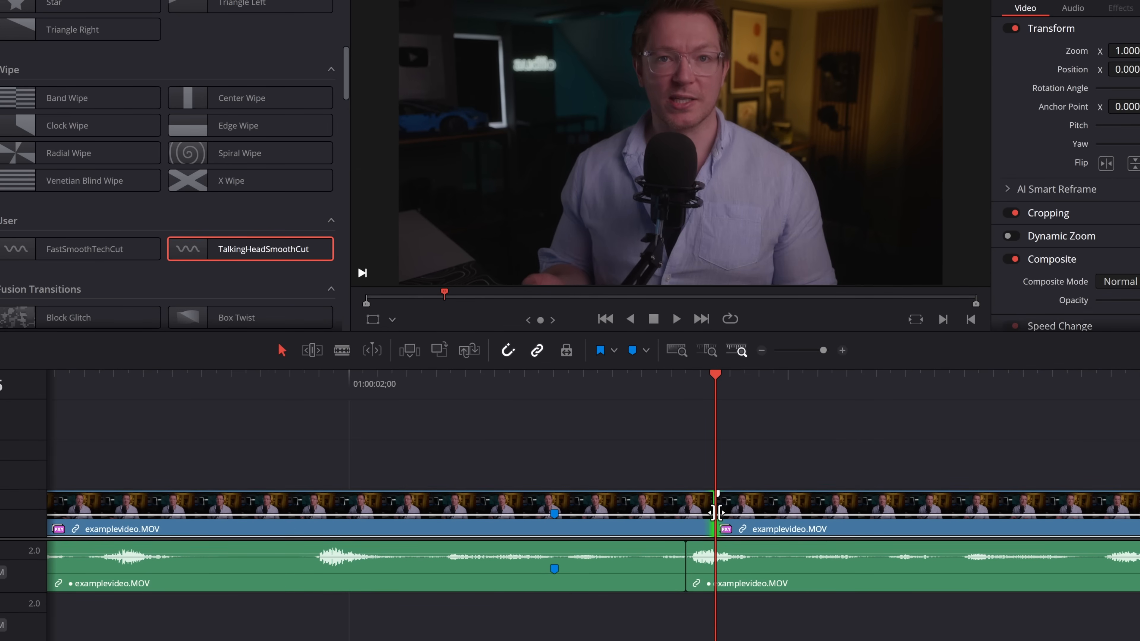
pyautogui.click(744, 374)
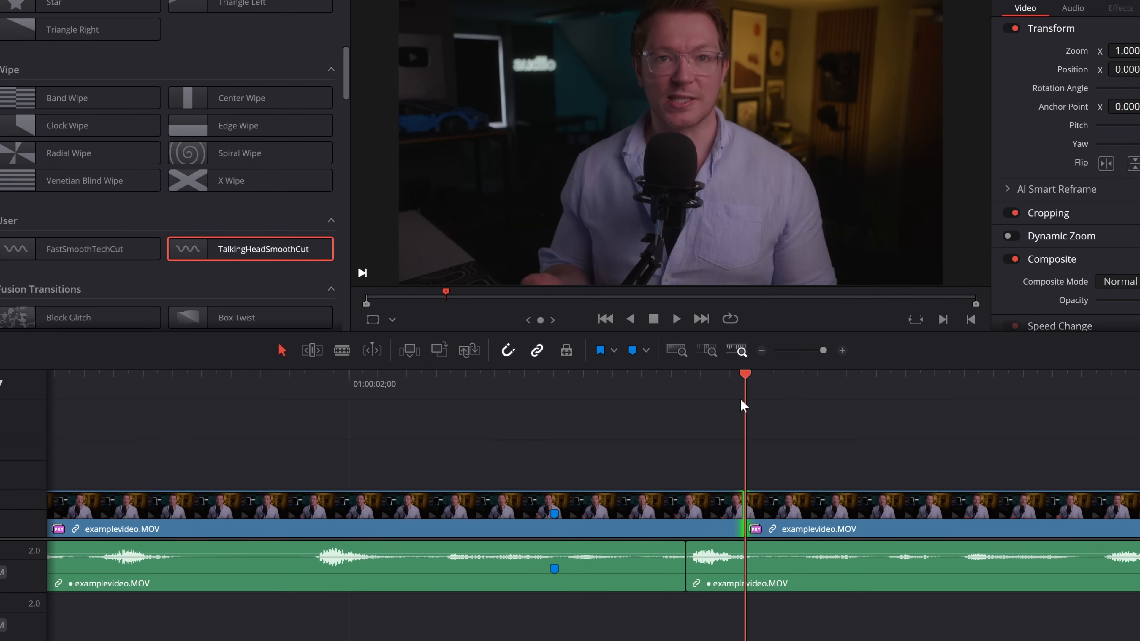
pyautogui.moveTo(758, 476)
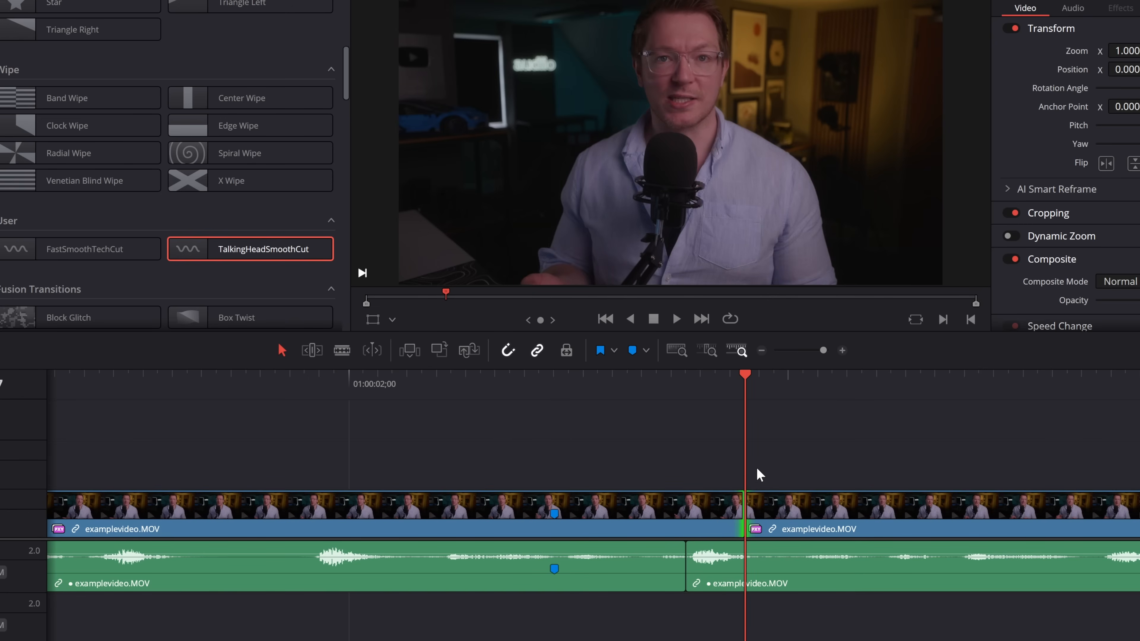
pyautogui.moveTo(212, 262)
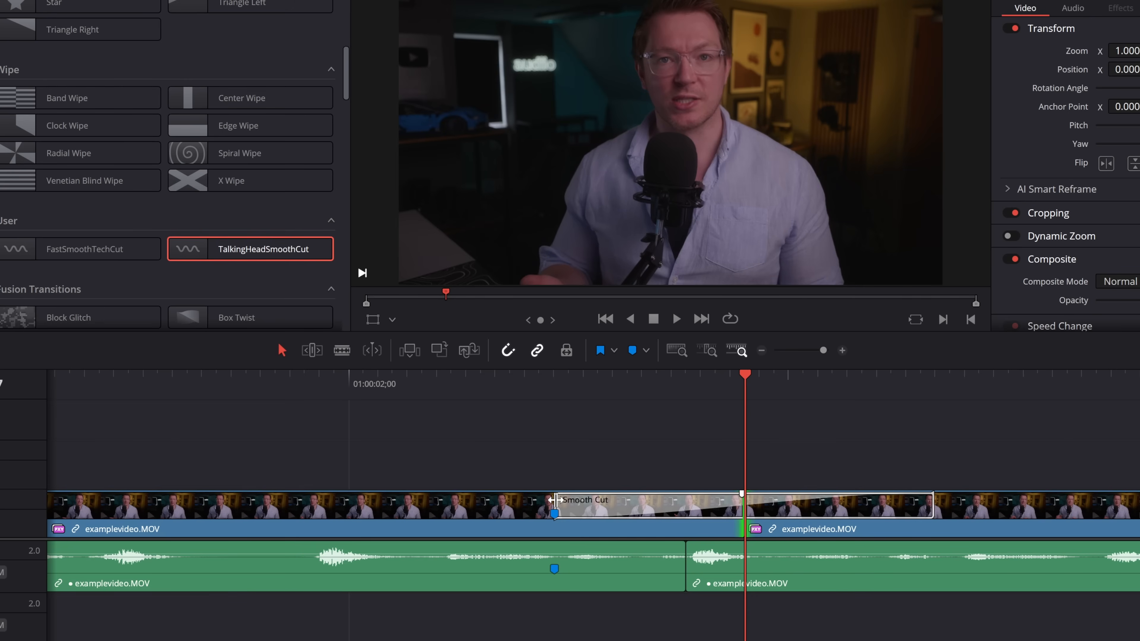
pyautogui.click(647, 502)
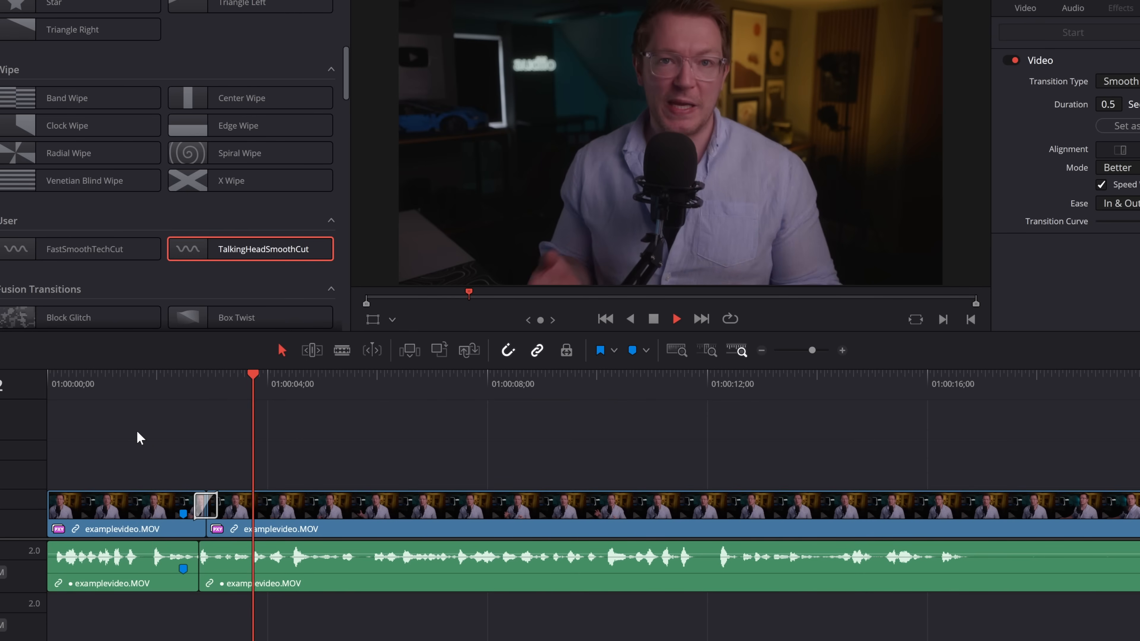
pyautogui.click(364, 384)
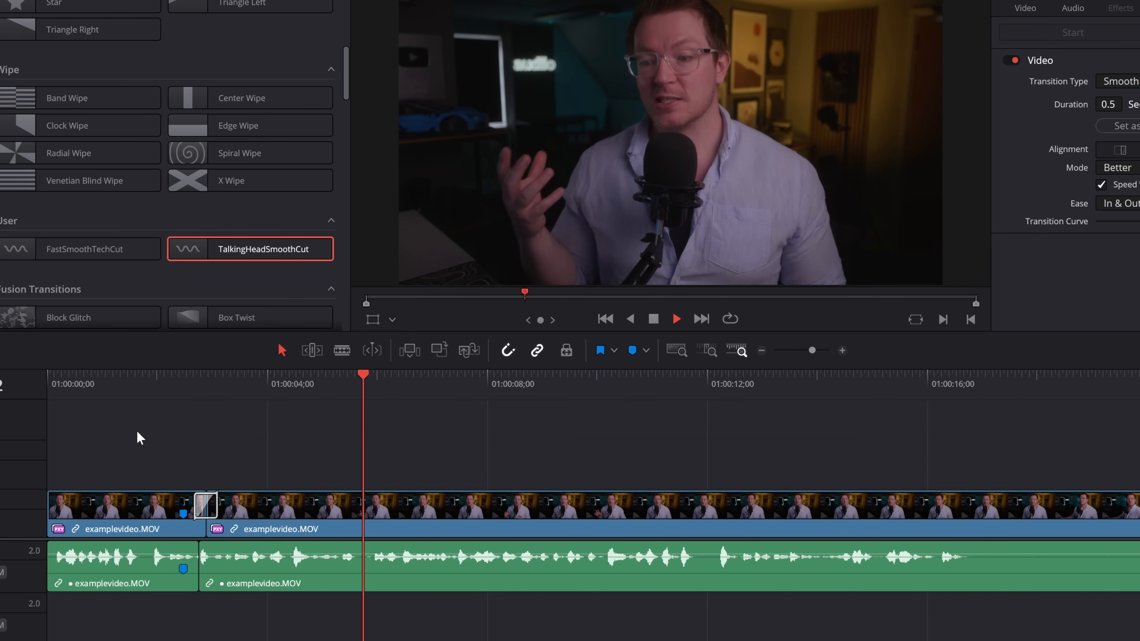